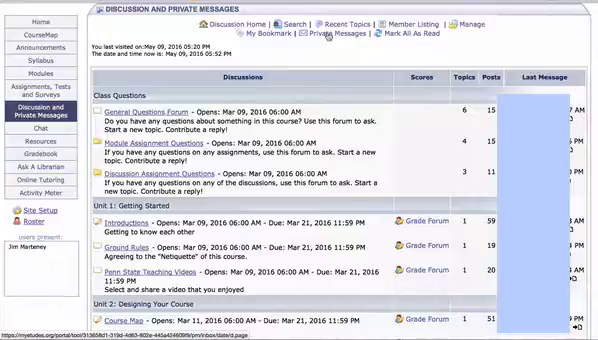
- Go to the Canvas Inbox from global navigation to see the conversation list
left_click(342, 32)
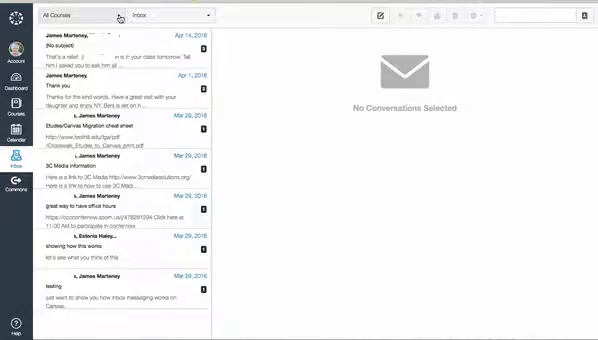
left_click(84, 16)
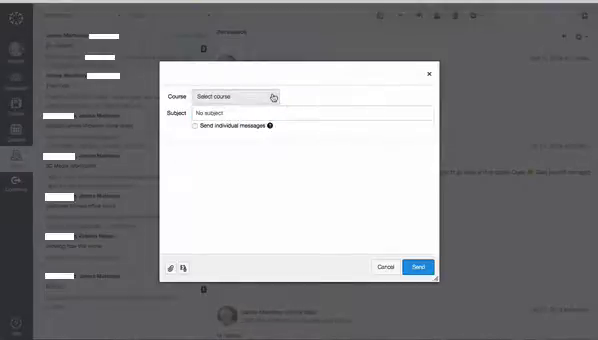
- Choose Canvas Demonstration as the course for the new message
left_click(244, 96)
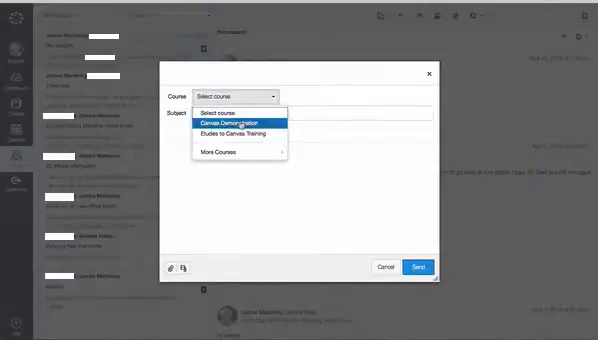
left_click(244, 120)
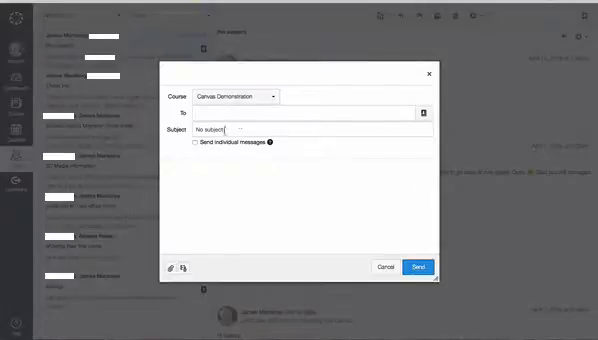
- Enter a subject for the message and start adding a media comment
type("news")
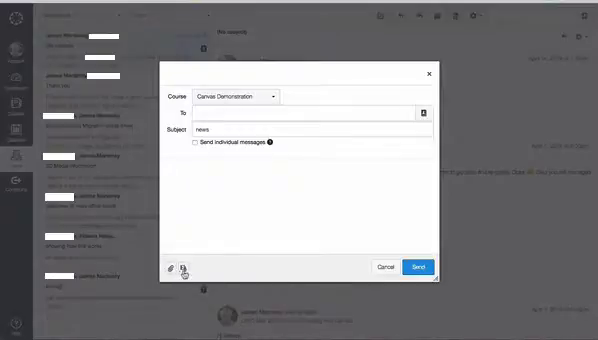
mouse_move(180, 270)
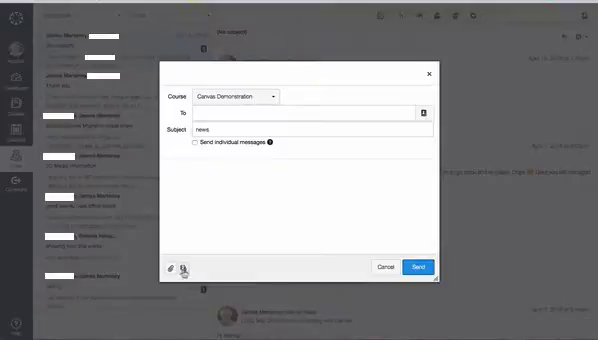
left_click(184, 268)
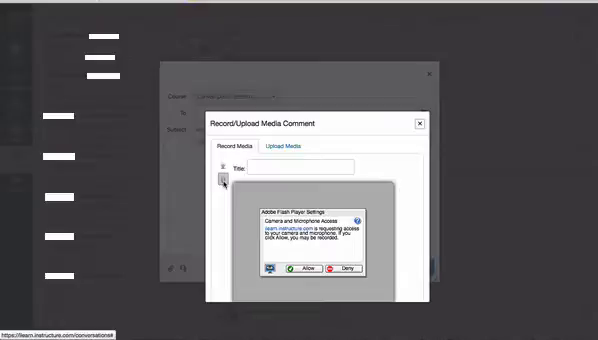
- Respond to the camera and microphone access prompt in the media comment panel
left_click(288, 146)
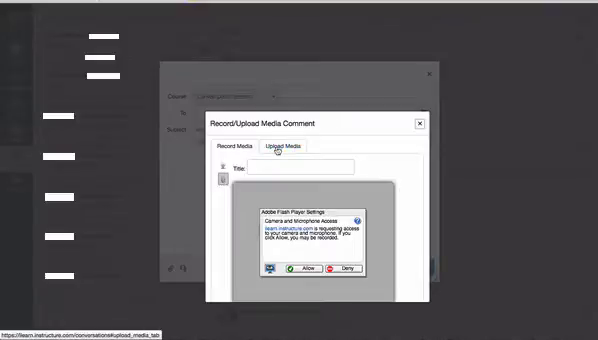
left_click(236, 152)
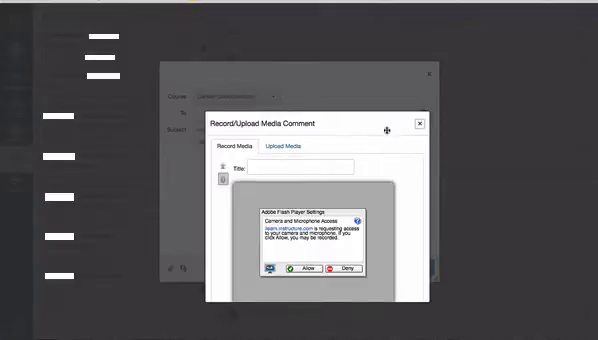